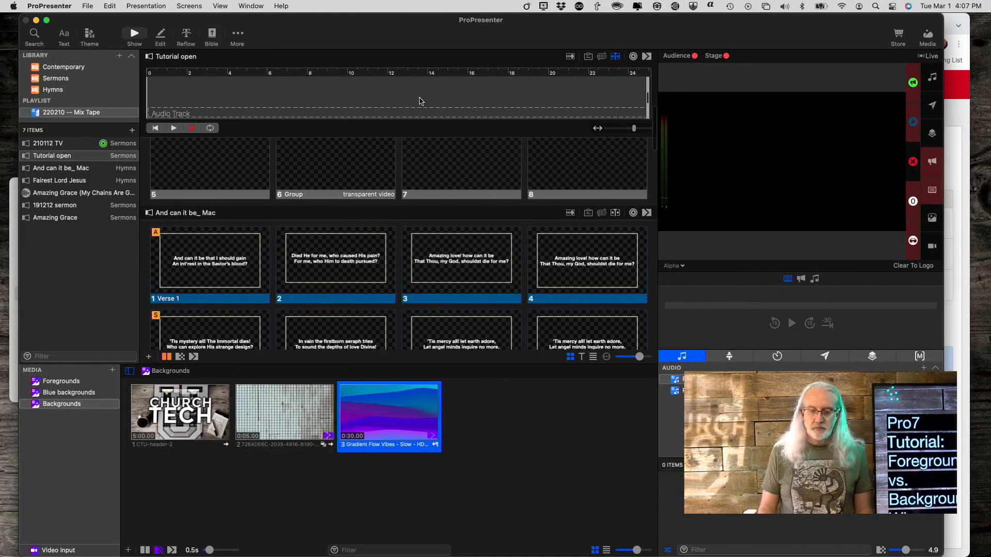
- Close the Tutorial presentation, leaving only the And can it be_ song slides open
click(615, 56)
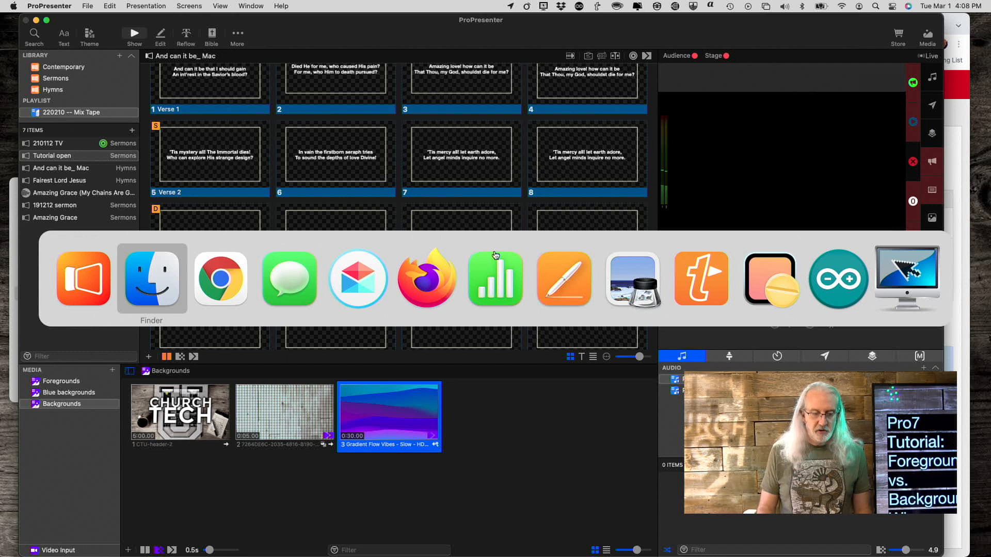
- Switch to Finder and browse into the Teaching media and text folder
click(151, 278)
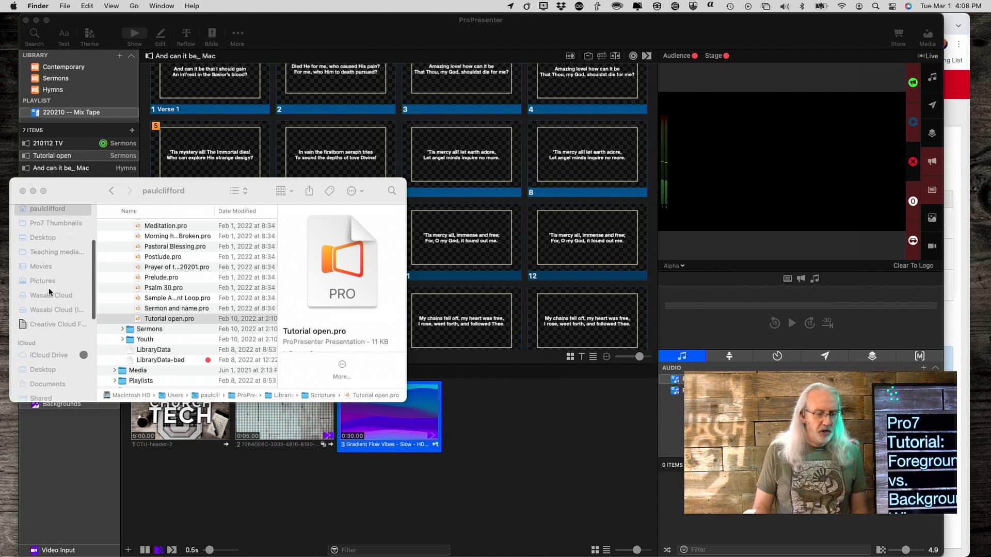
scroll(down, 3)
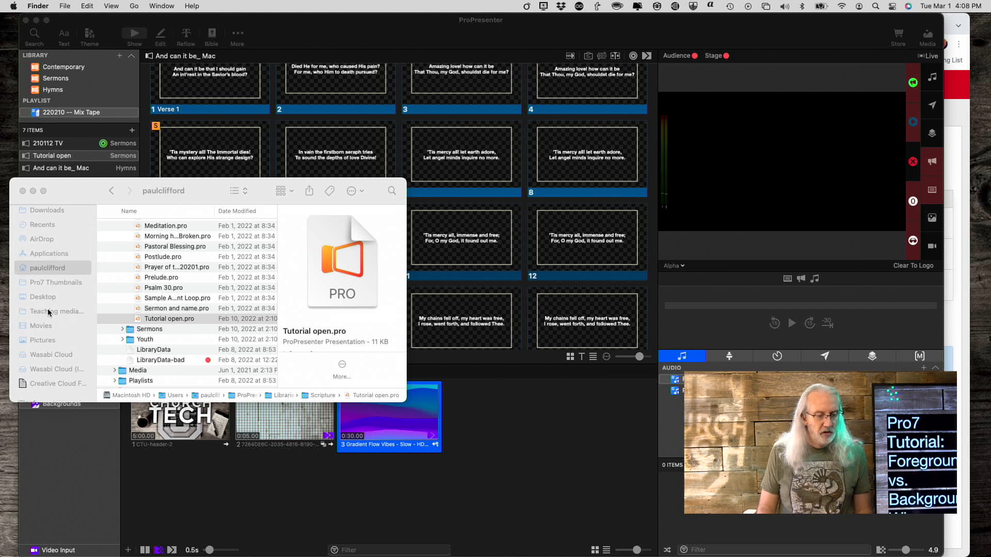
click(60, 311)
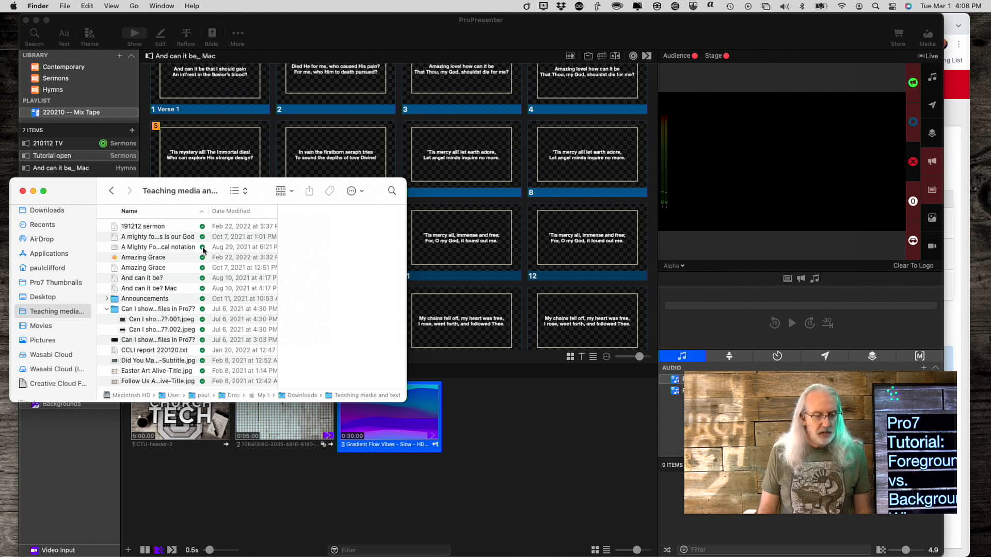
scroll(down, 3)
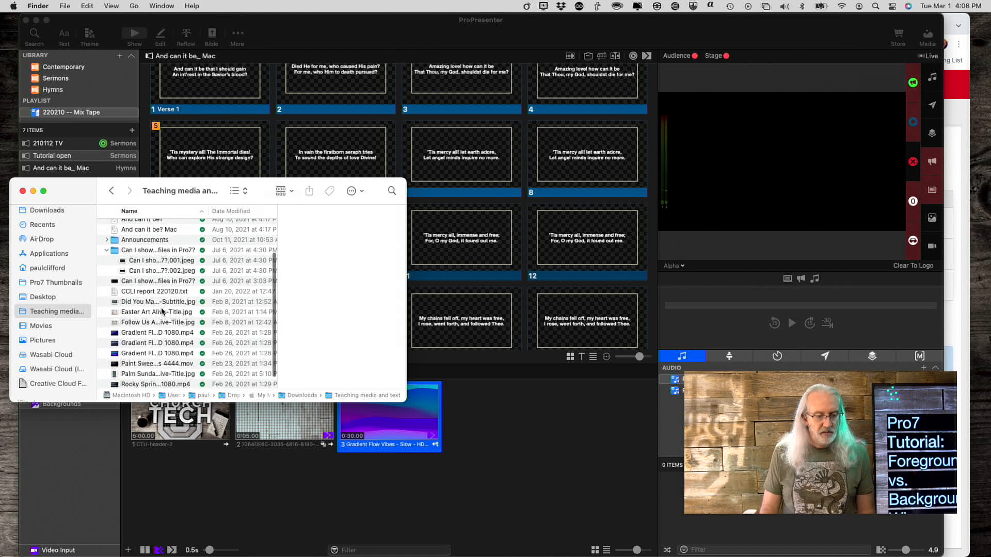
scroll(down, 3)
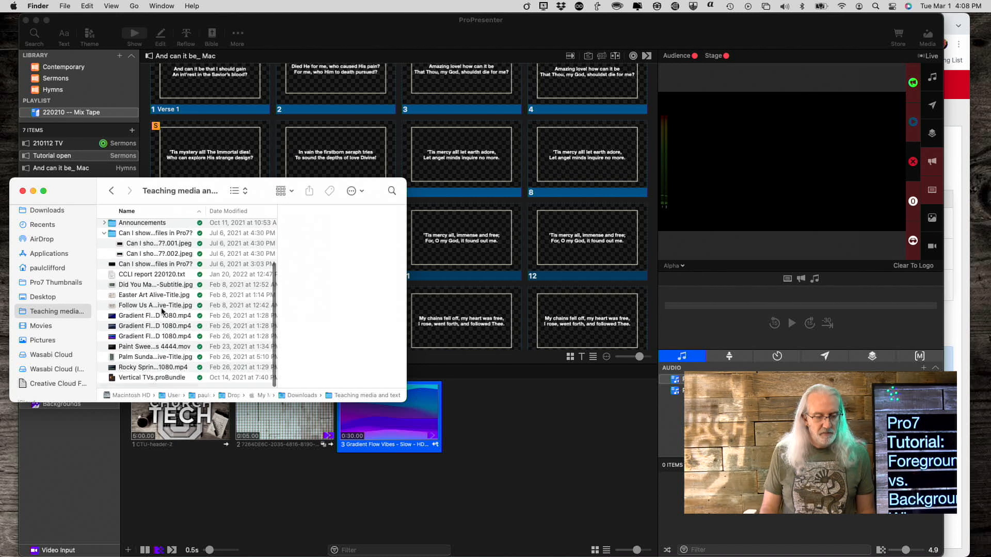
- Compare the Gradient Flow Blue - Subtle and Night - Slow videos and settle on Gradient Flow Blue - Subtle - HD 1080.mp4
click(158, 316)
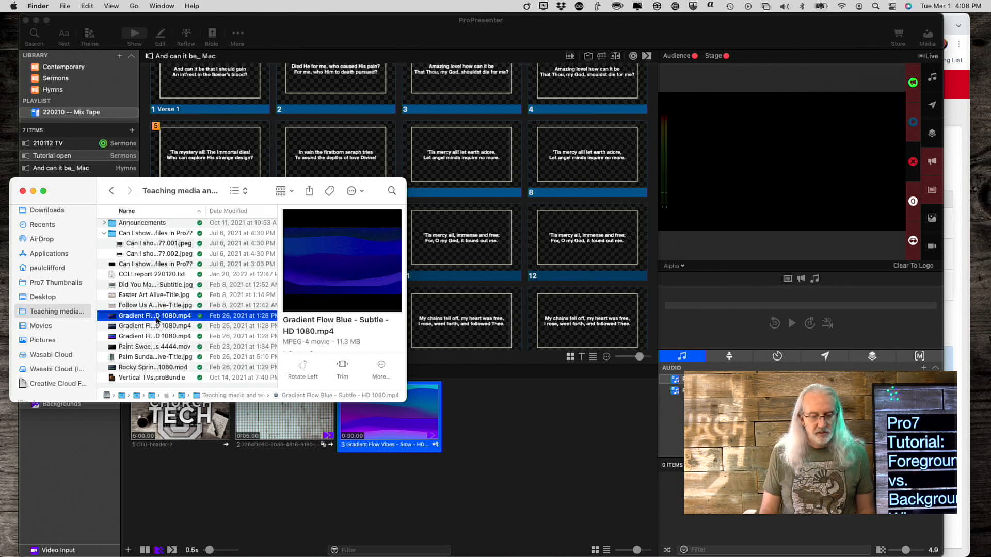
click(152, 325)
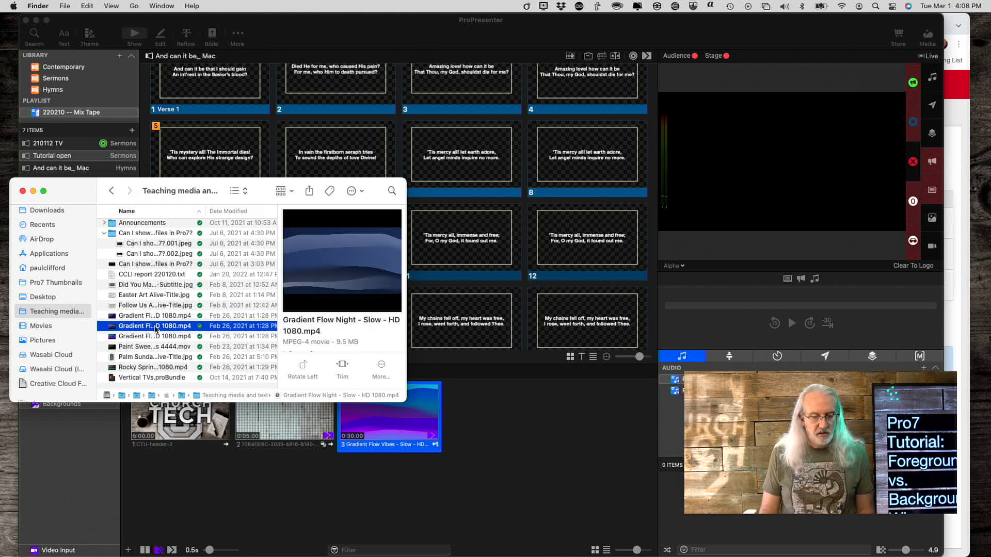
click(151, 315)
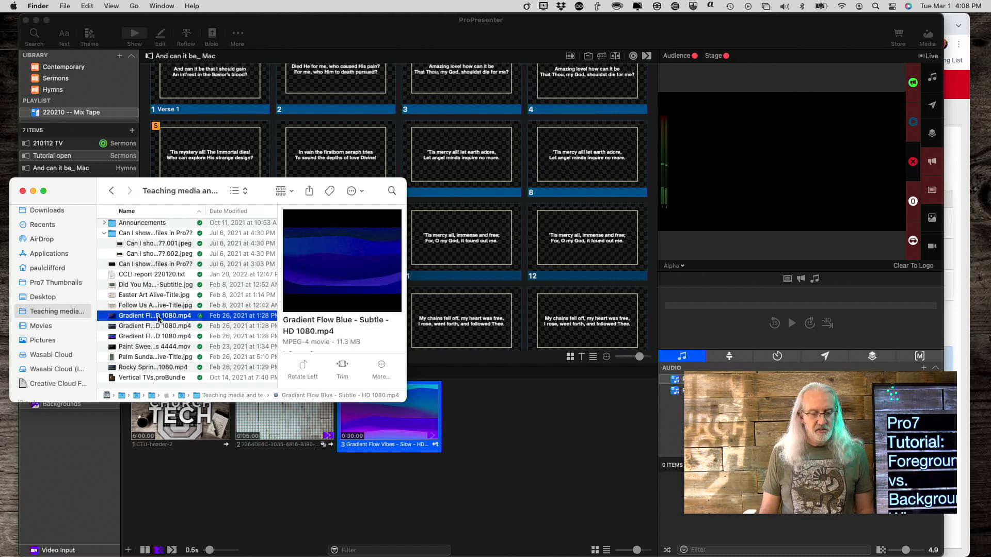
double_click(161, 316)
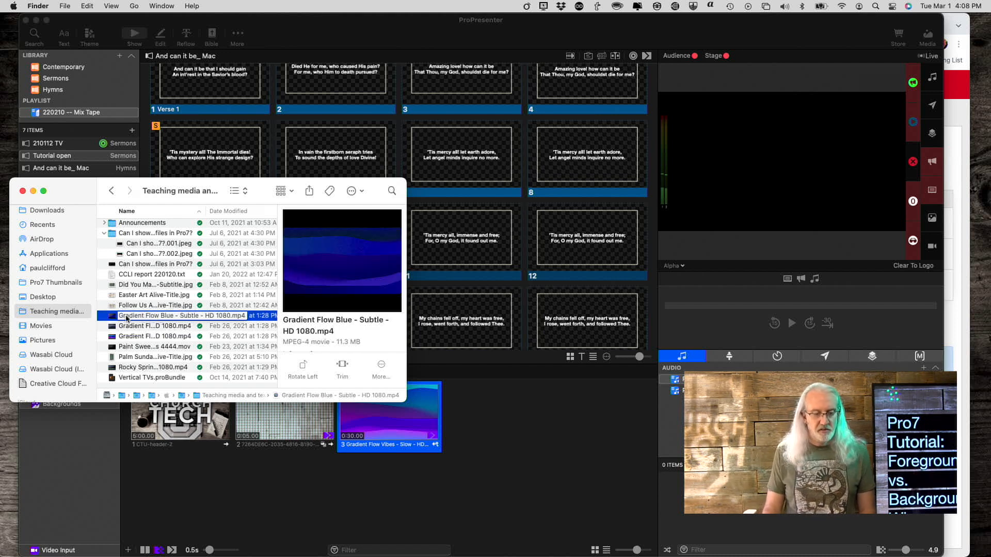
click(158, 316)
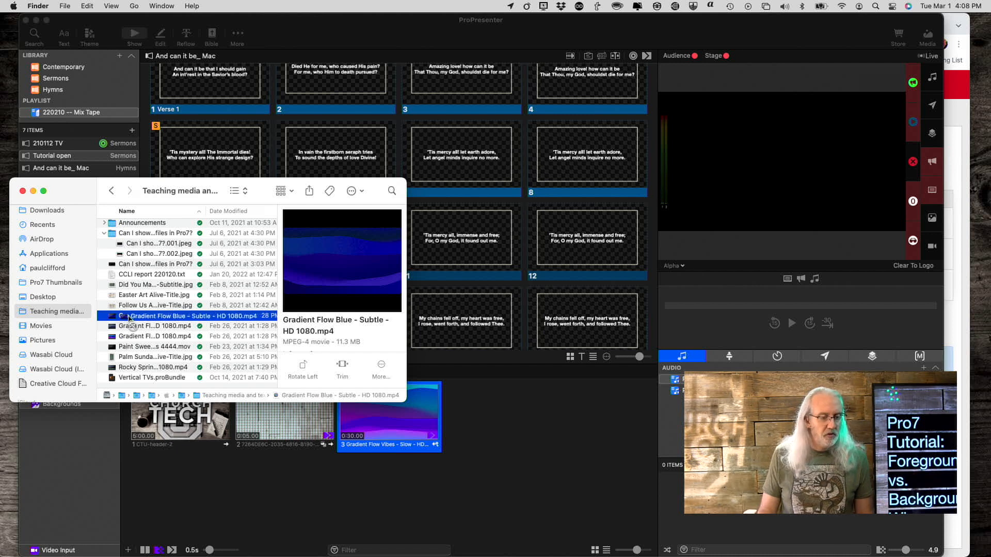
- Drag Gradient Flow Blue - Subtle onto slide 11, then pick the Gradient Flow Night - Slow video
drag(148, 316, 480, 286)
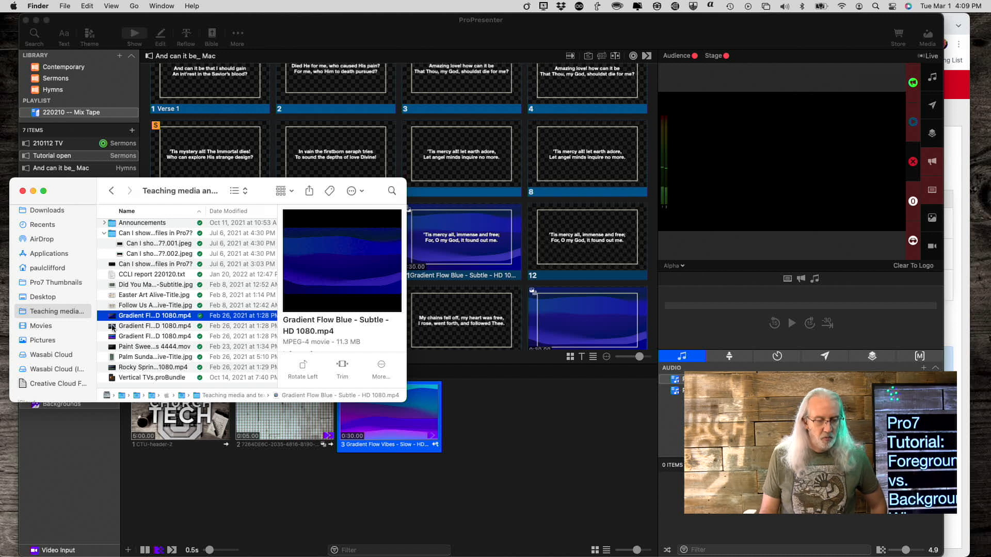
click(154, 325)
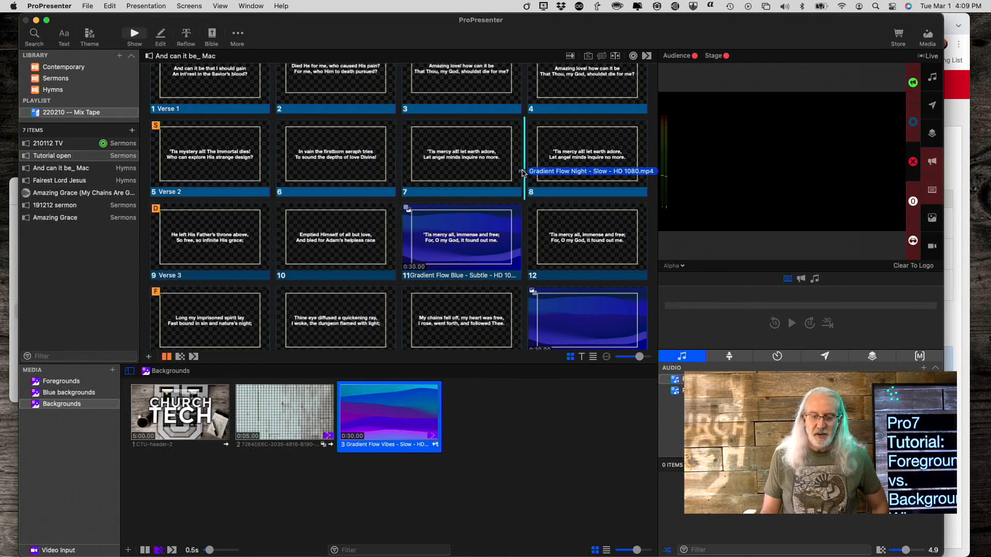
- Drop Gradient Flow Night - Slow onto slide 10, importing it as a New Version
click(461, 155)
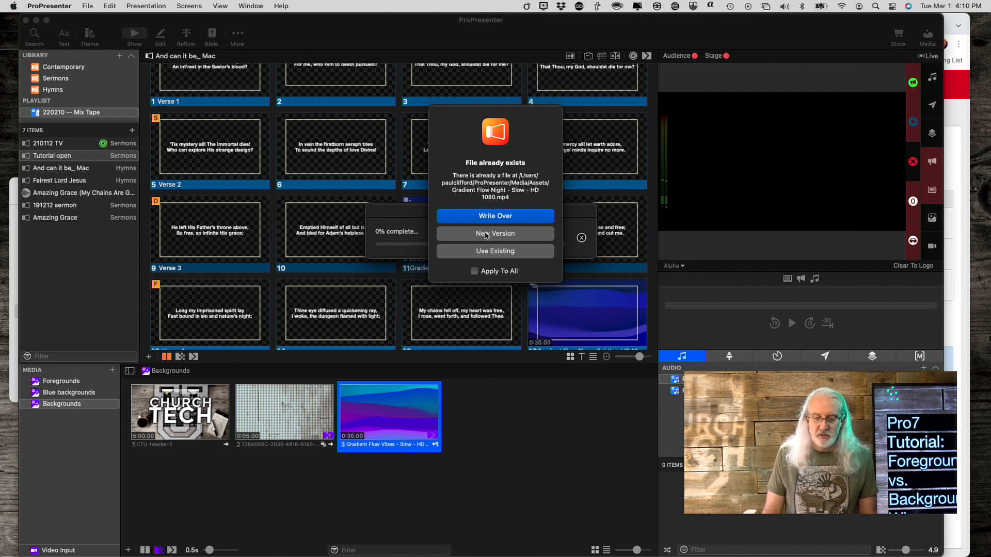
click(494, 216)
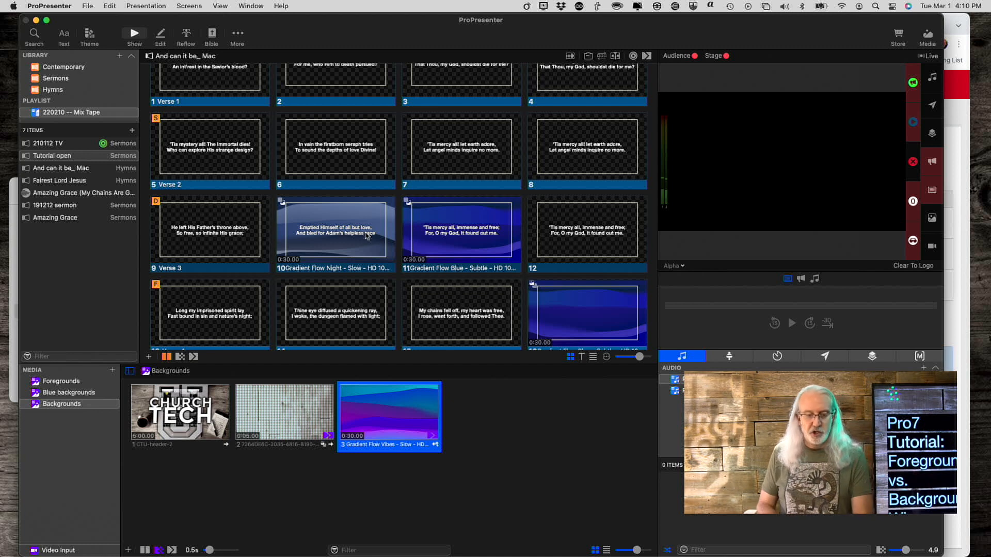
mouse_move(330, 246)
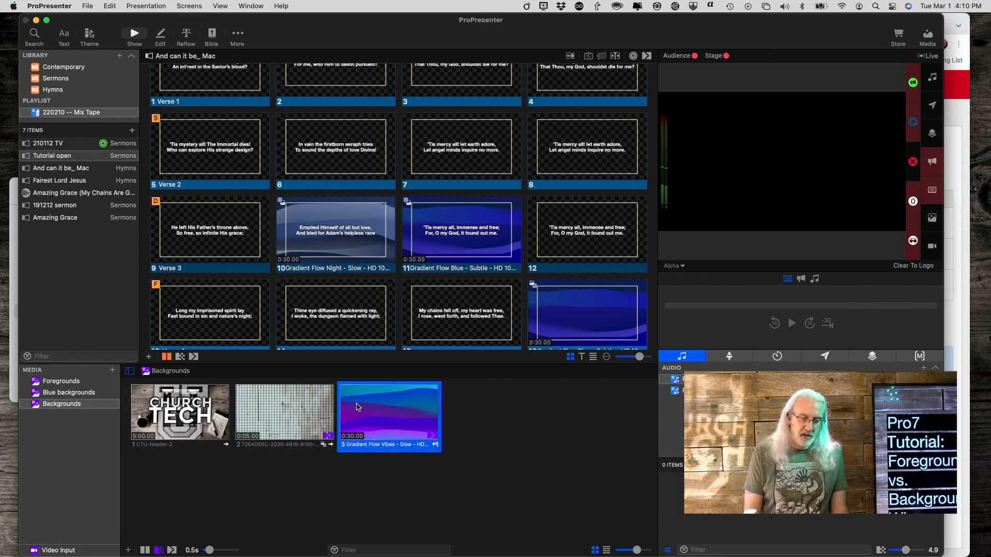
mouse_move(259, 545)
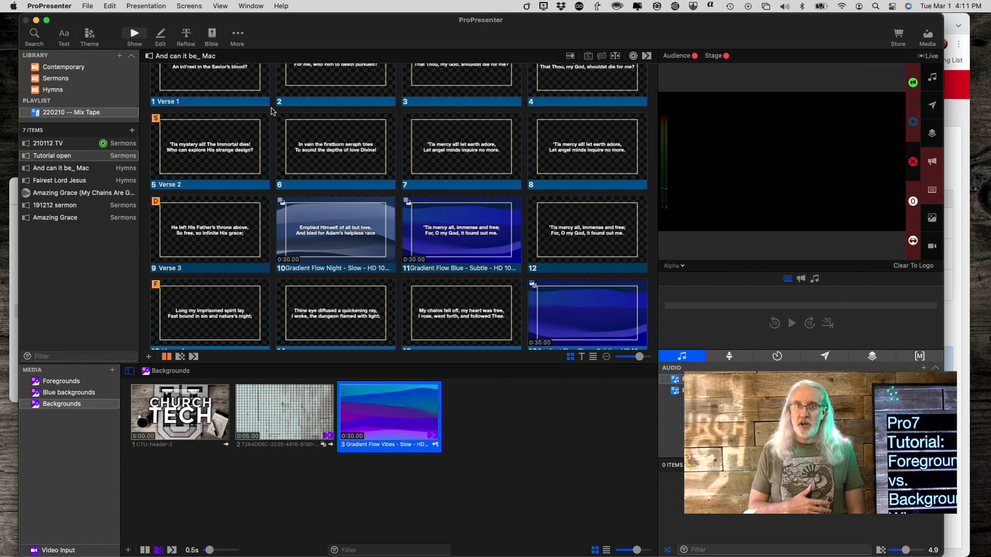
mouse_move(261, 182)
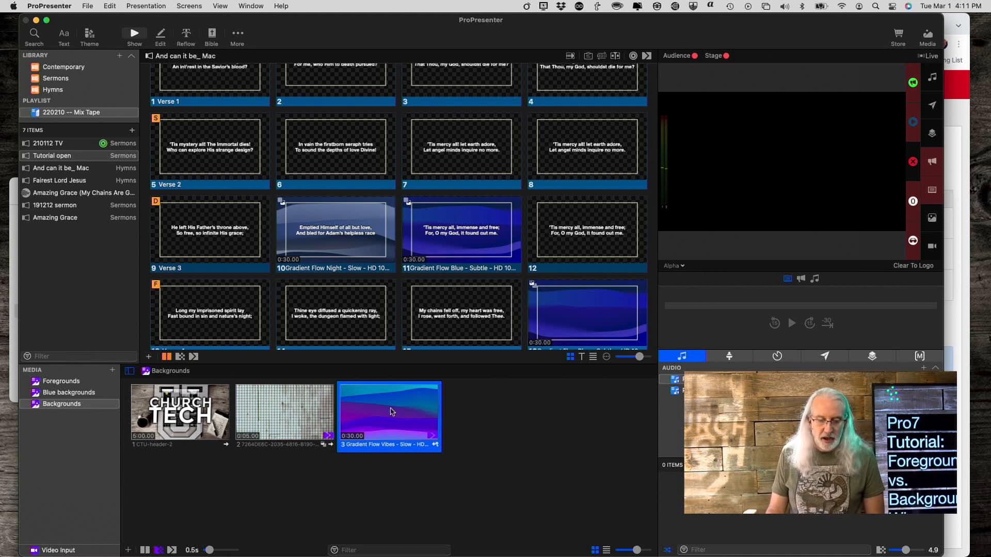
drag(389, 410, 396, 346)
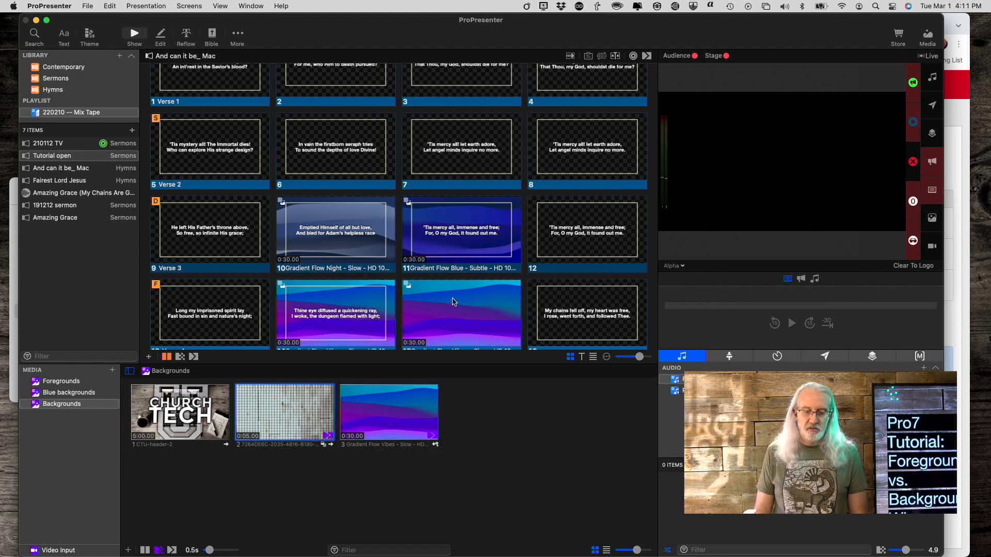
mouse_move(471, 296)
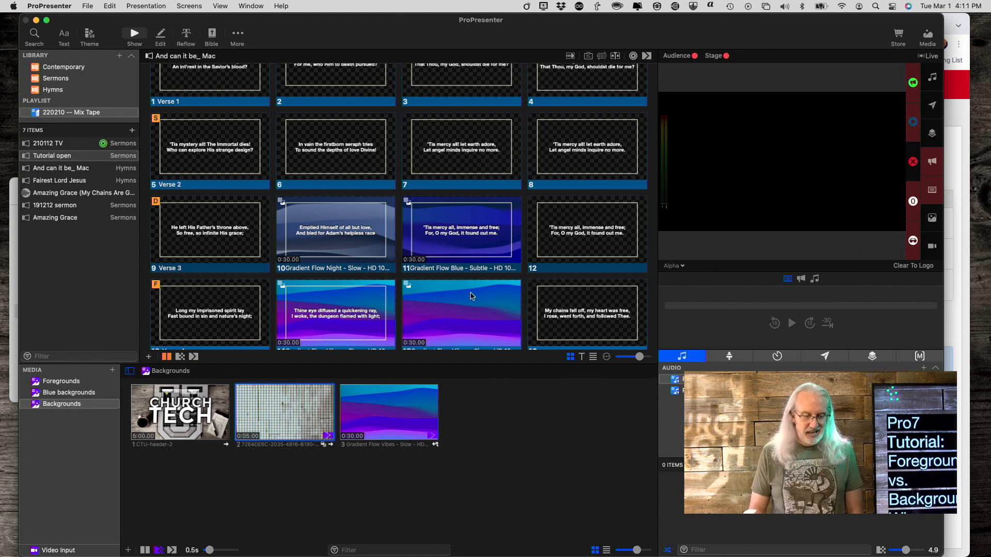